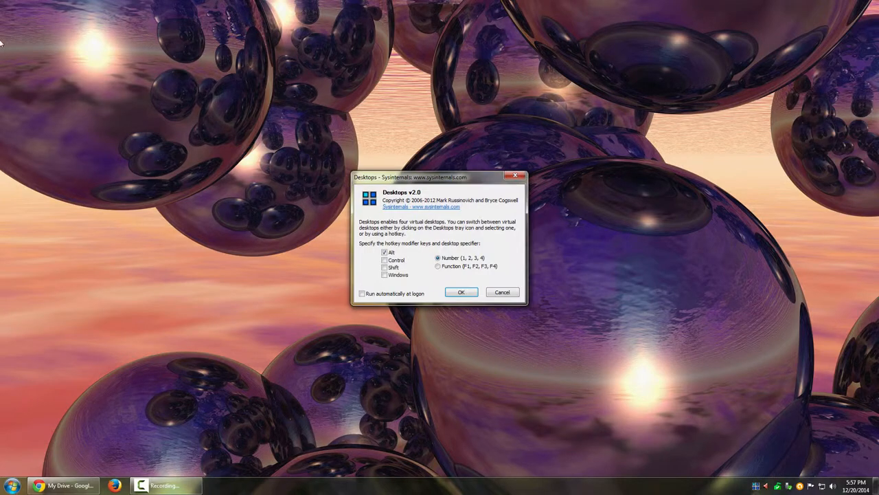
Step: Drag the Desktops v2.0 options window about 100 pixels to the left
left_click_drag(436, 177, 368, 173)
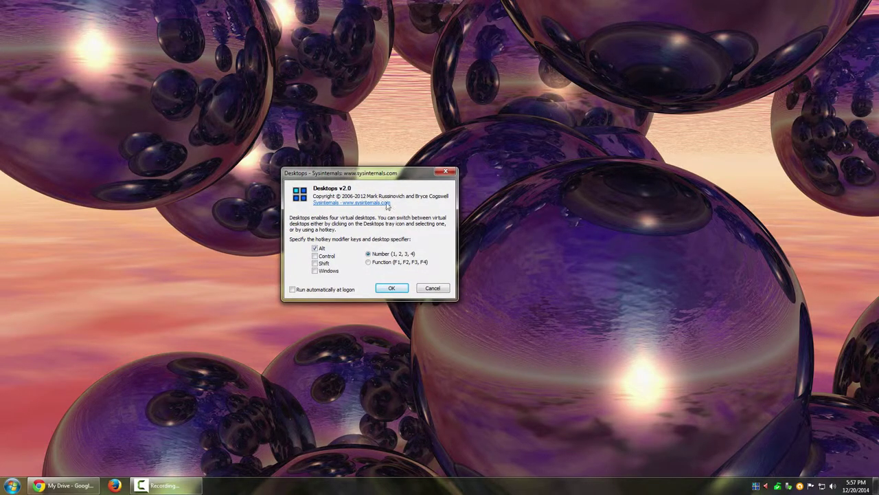
mouse_move(408, 246)
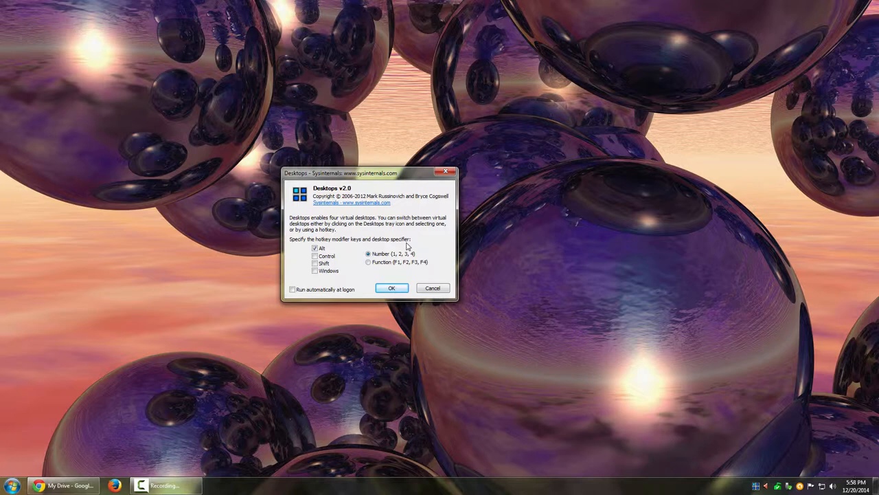
mouse_move(342, 219)
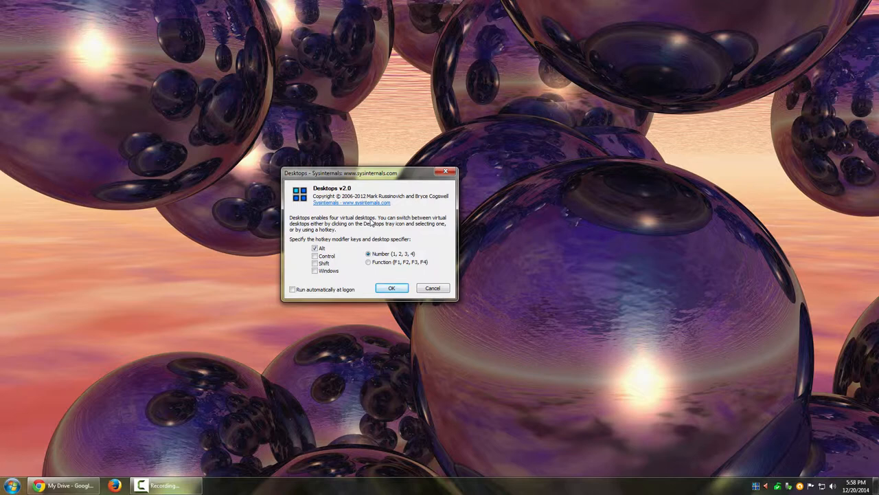
mouse_move(392, 233)
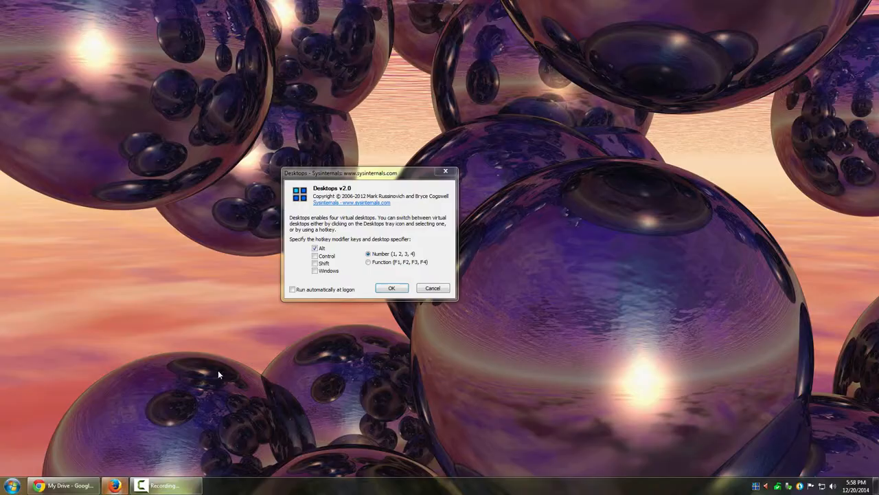
Step: Bring Firefox's start page to the front and focus its search field
left_click(112, 485)
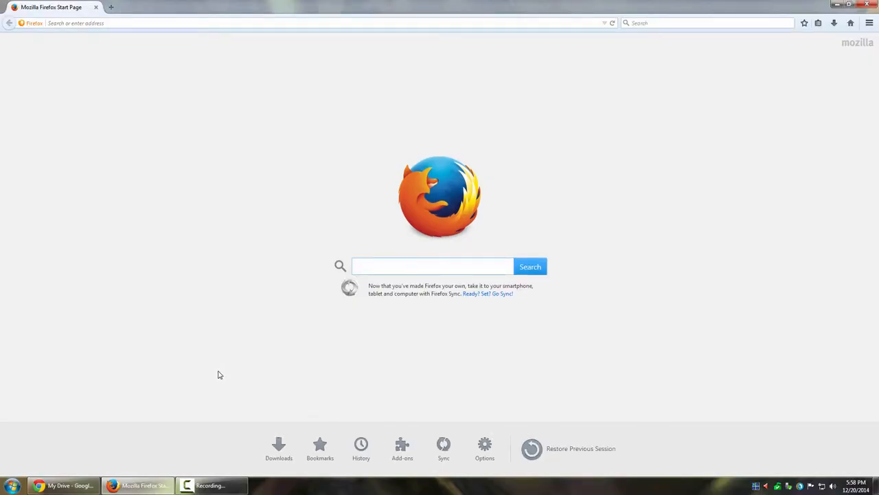
left_click(433, 266)
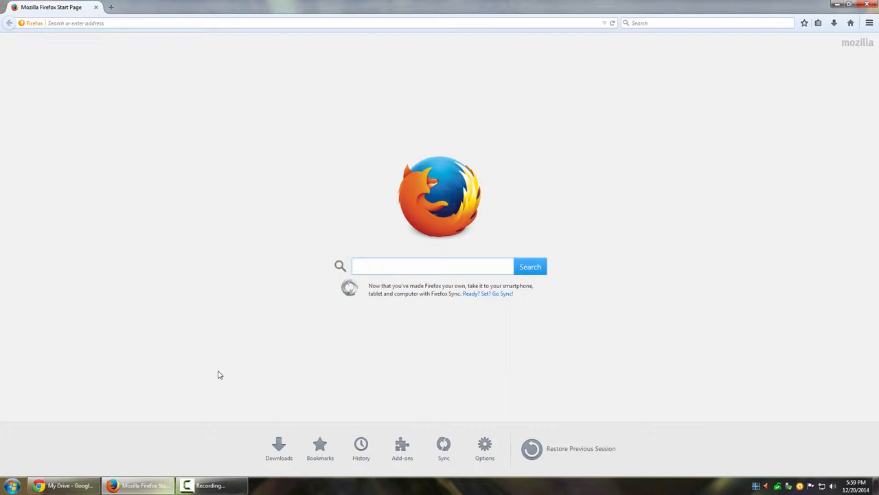
left_click(432, 266)
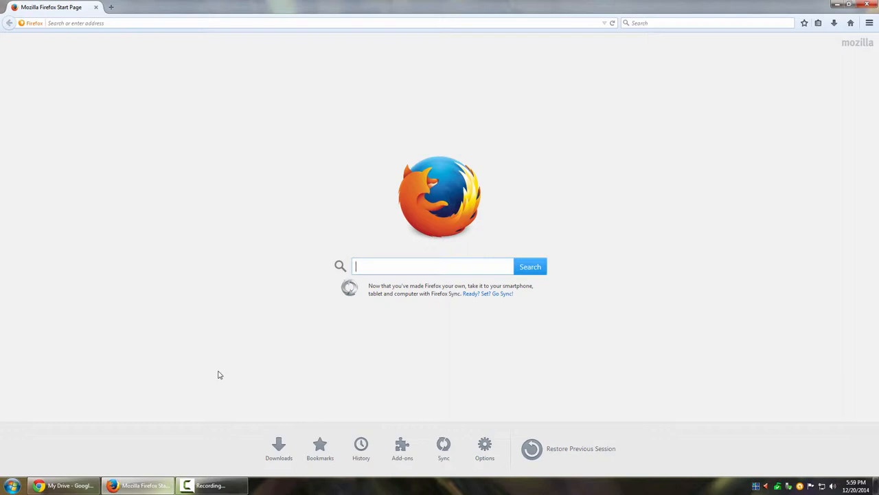
mouse_move(764, 488)
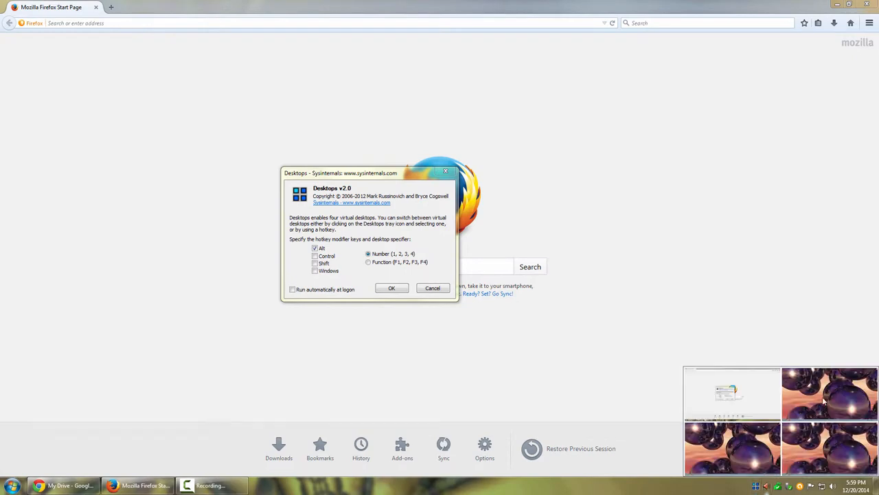
mouse_move(844, 393)
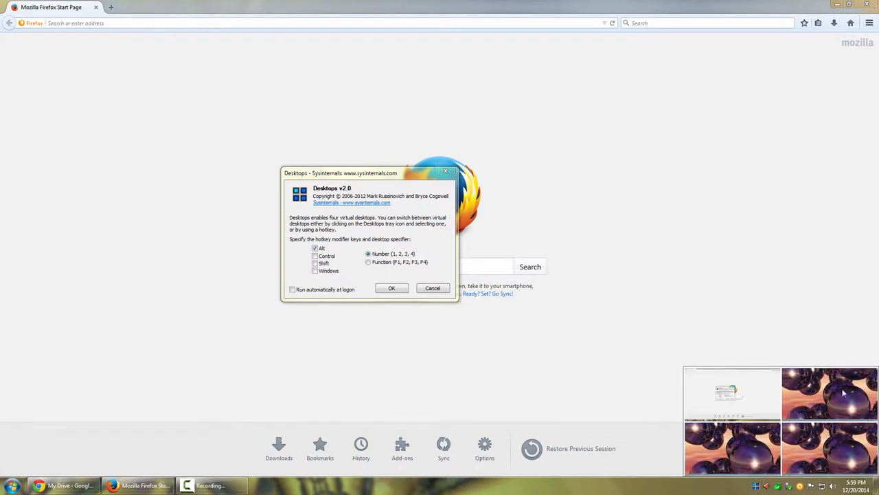
mouse_move(832, 407)
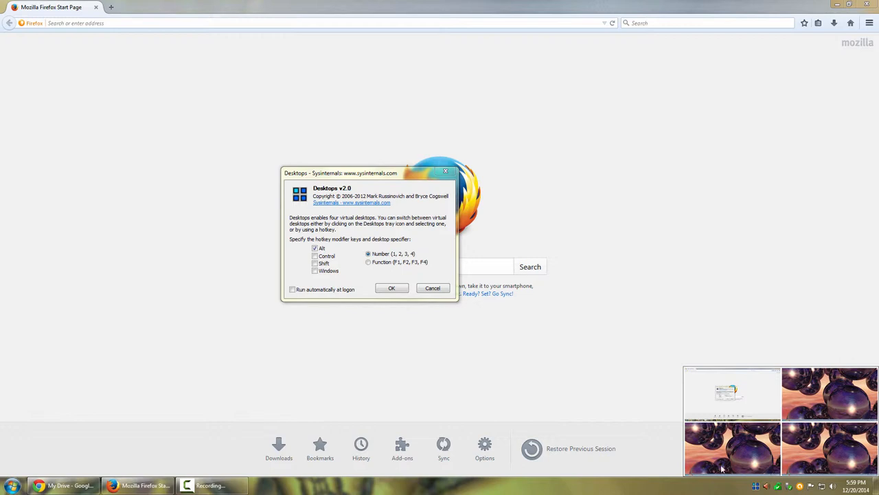
mouse_move(730, 411)
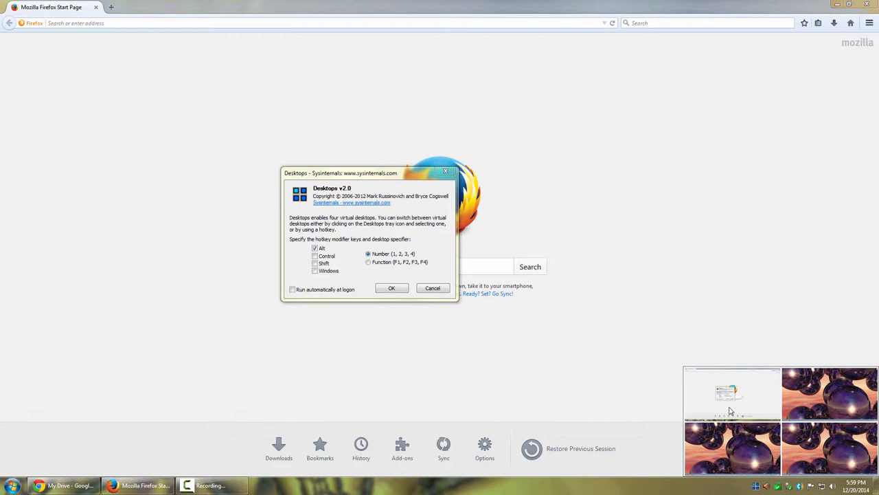
mouse_move(211, 485)
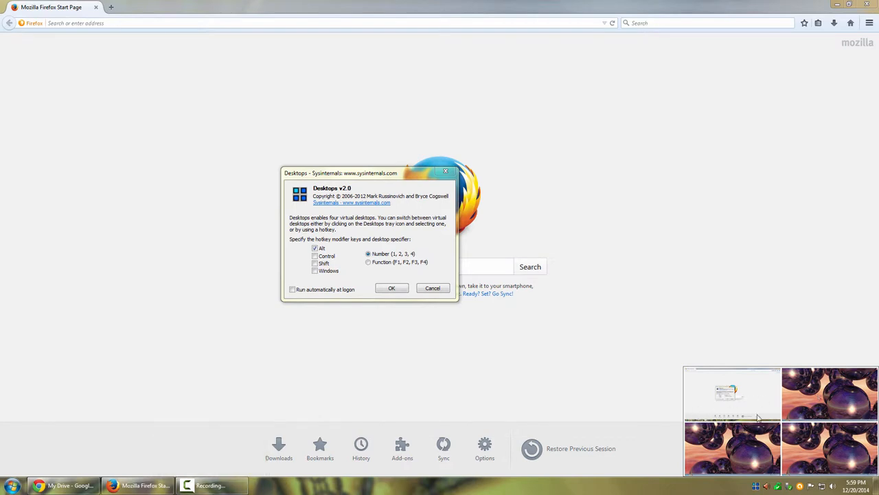
mouse_move(693, 250)
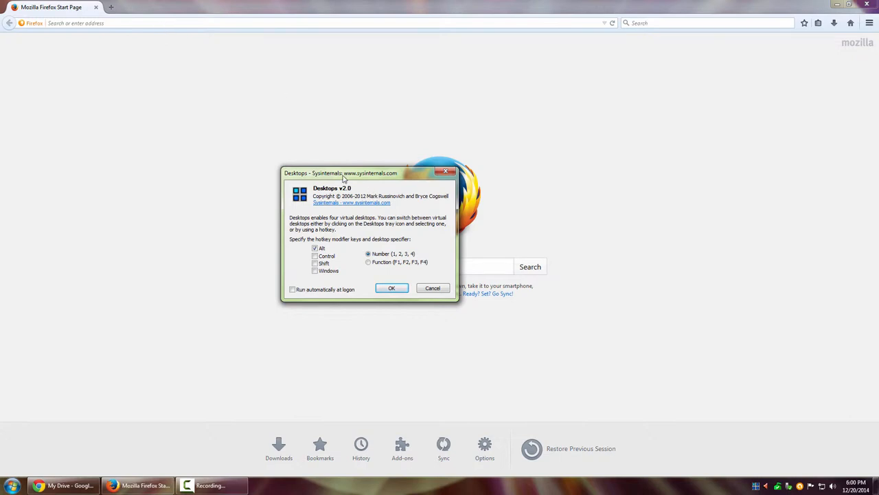
mouse_move(380, 179)
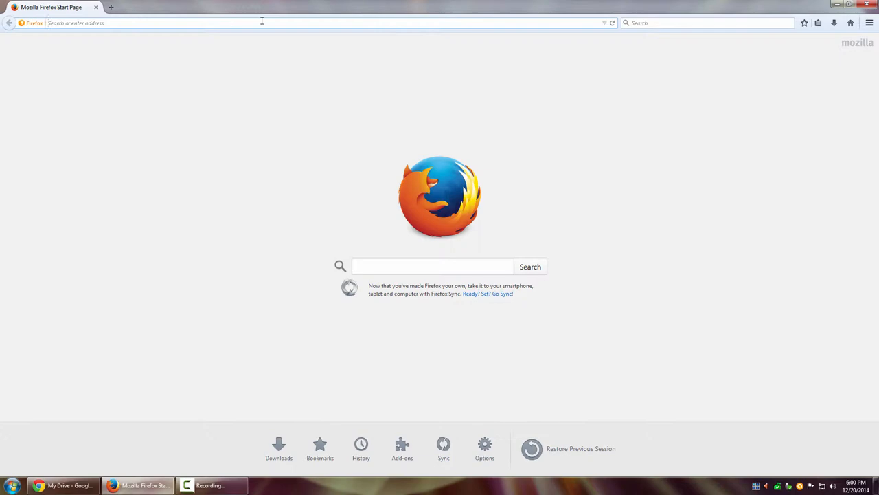
type("www.sysinternals.com")
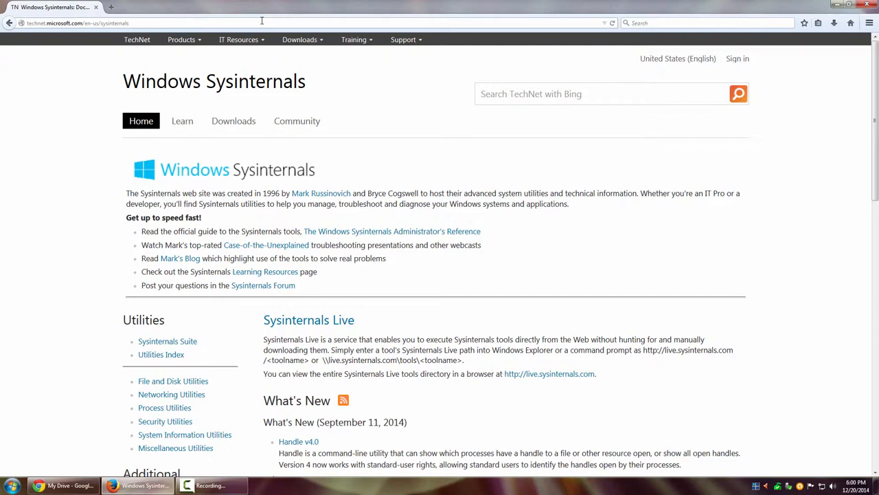
scroll("down", 3)
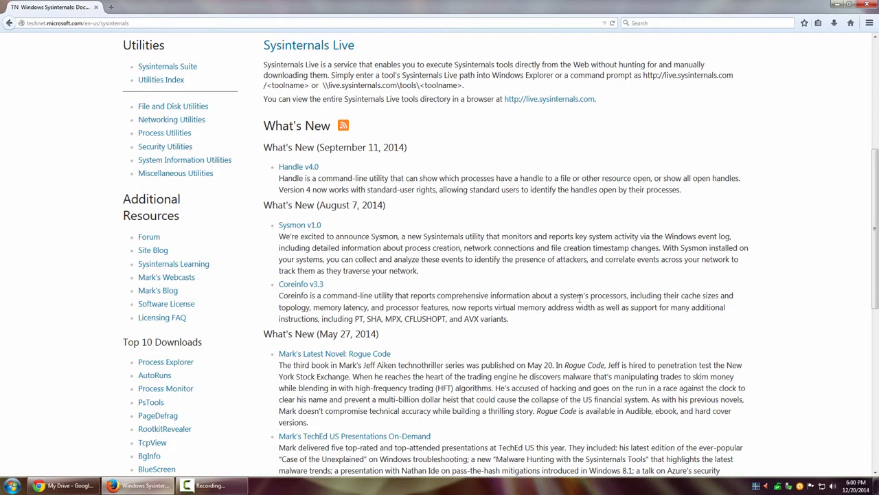
scroll("down", 3)
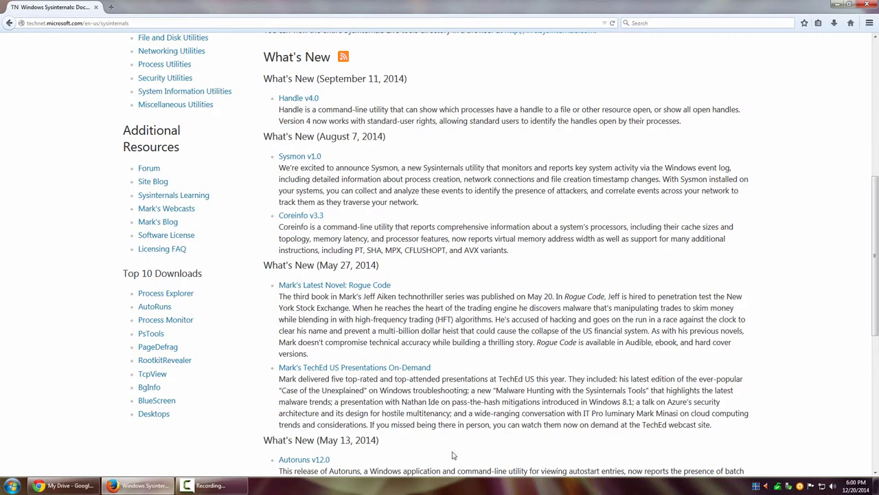
mouse_move(154, 413)
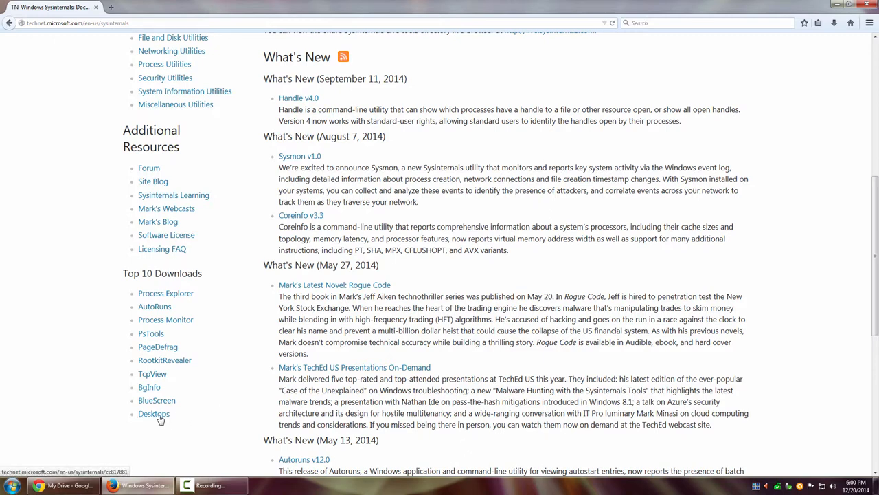
Step: Open the Desktops v2.0 page and scroll through its introduction and usage notes
left_click(154, 413)
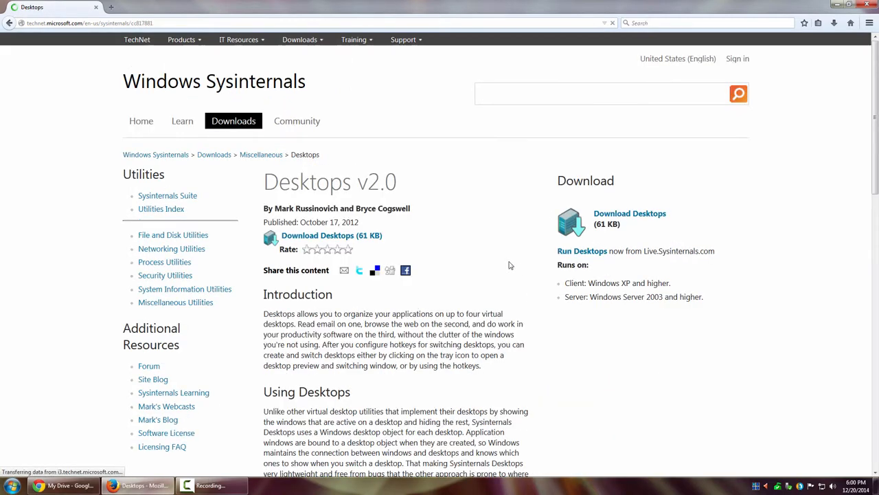
scroll("down", 3)
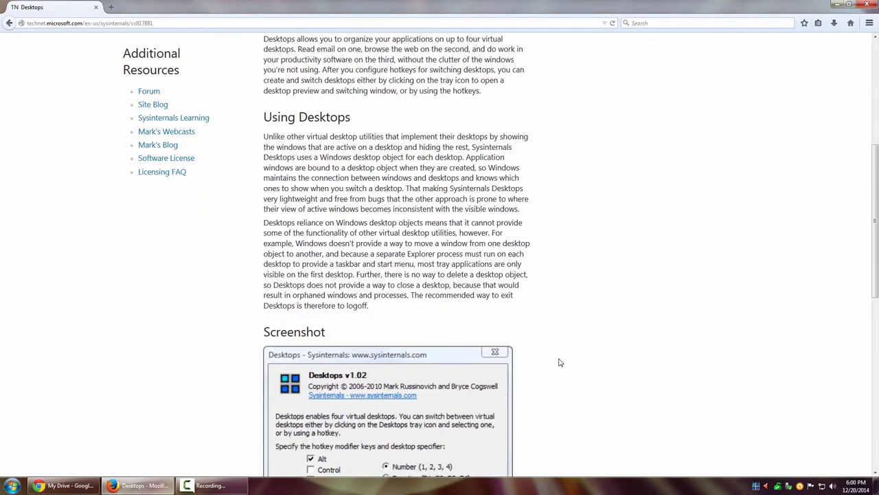
mouse_move(424, 318)
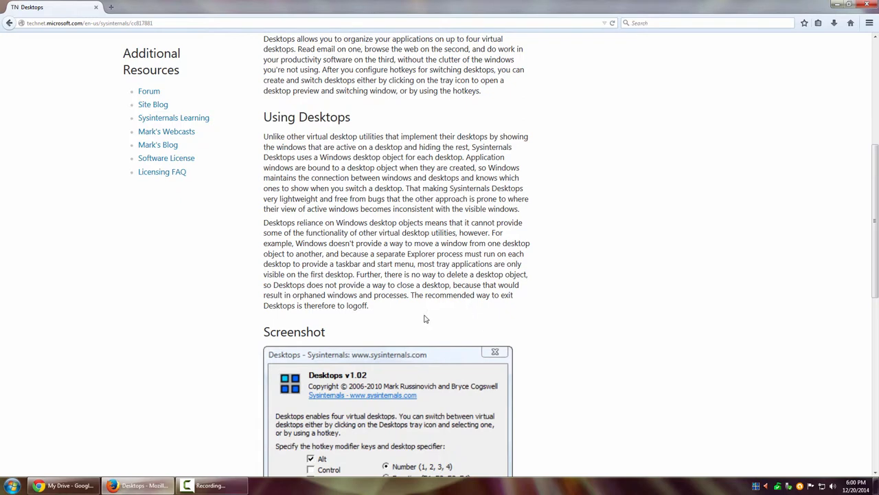
scroll("down", 3)
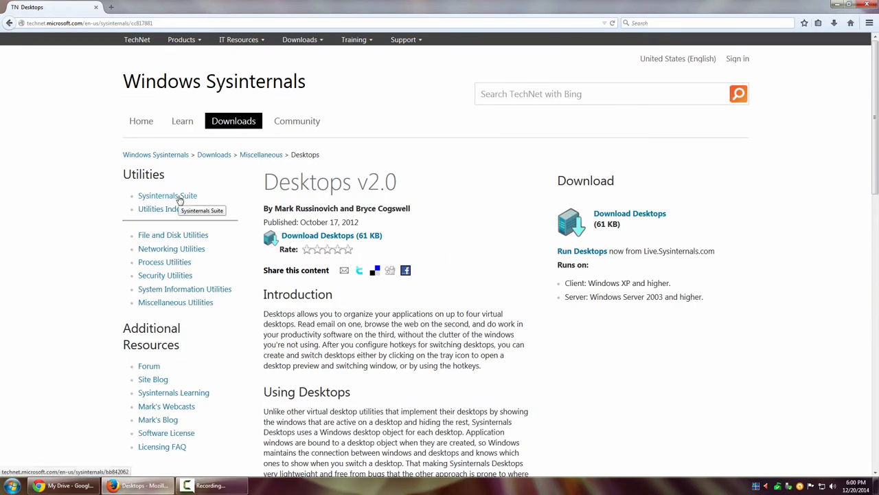
Step: Open the Sysinternals Suite page and scroll through its bundled utilities list
left_click(167, 196)
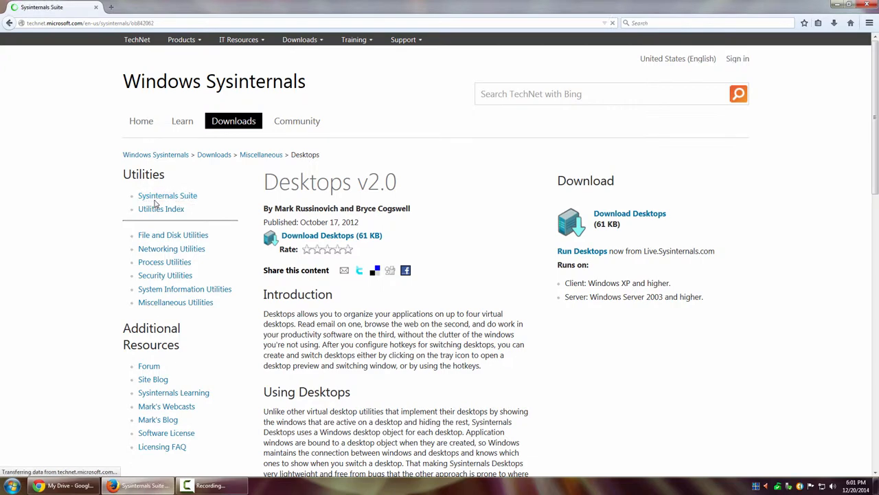
left_click(168, 195)
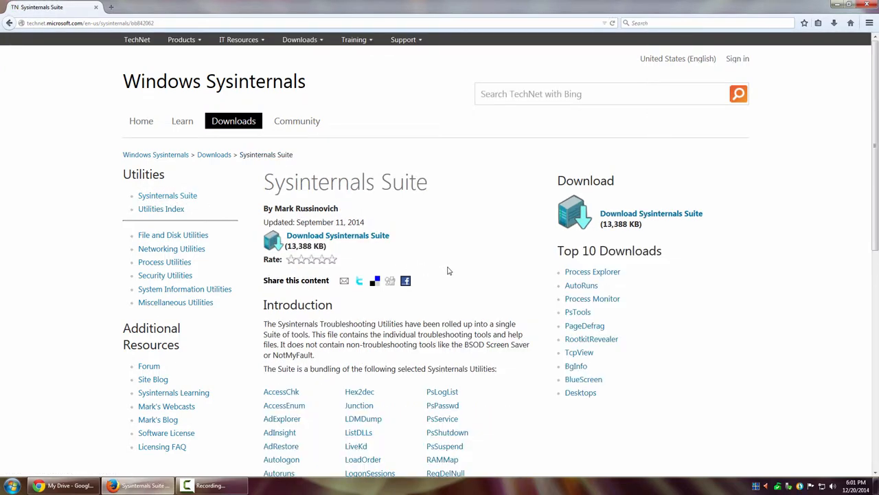
scroll("down", 3)
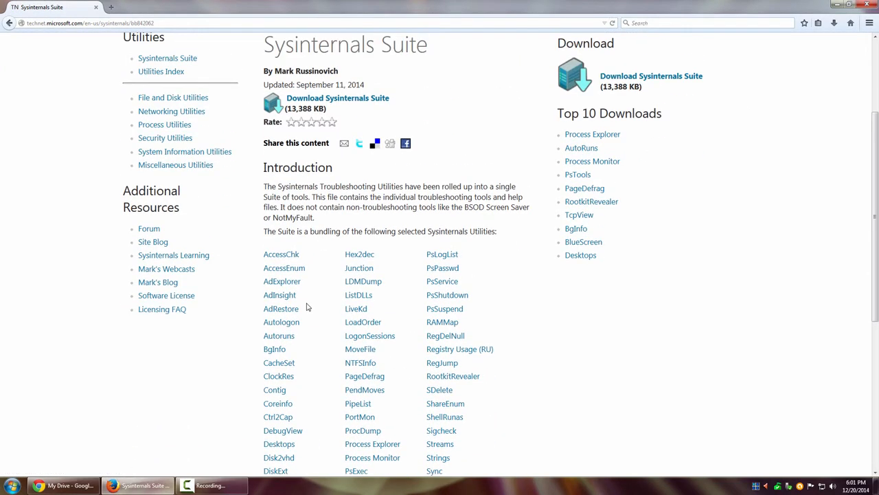
scroll("up", 3)
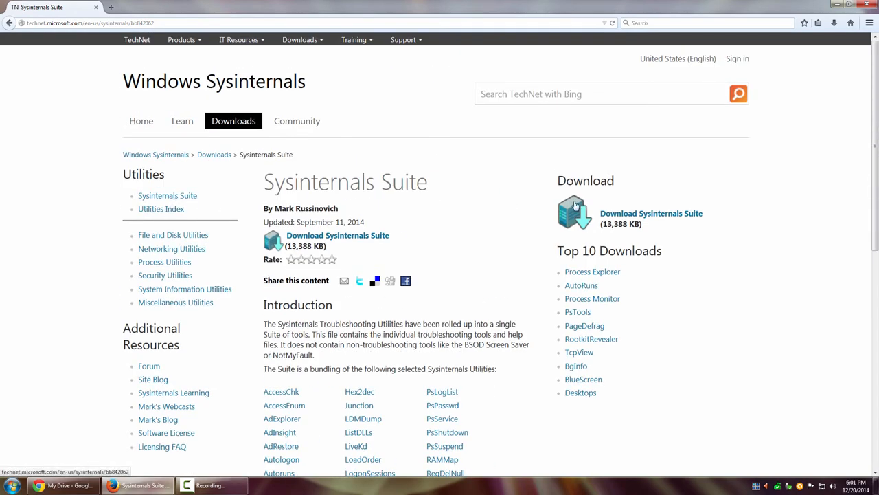
mouse_move(545, 334)
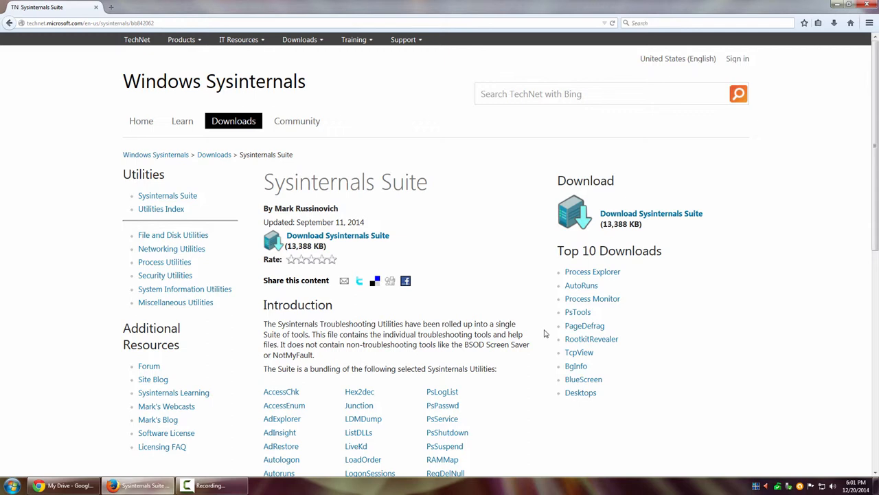
mouse_move(545, 334)
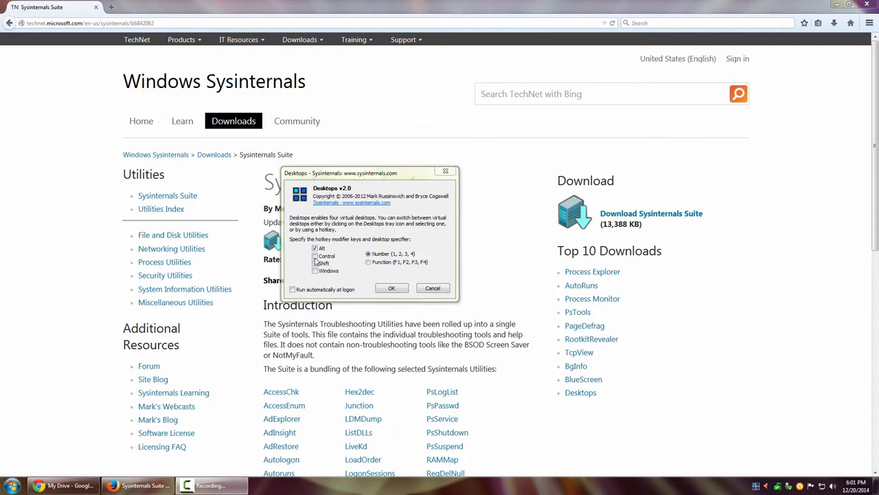
Step: Toggle the Control, Shift and Windows hotkey modifier checkboxes on and off
left_click(316, 256)
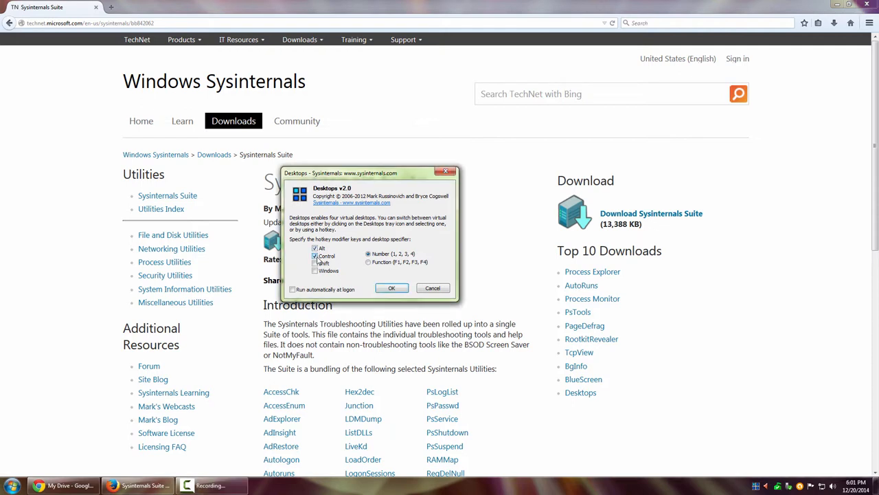
left_click(316, 255)
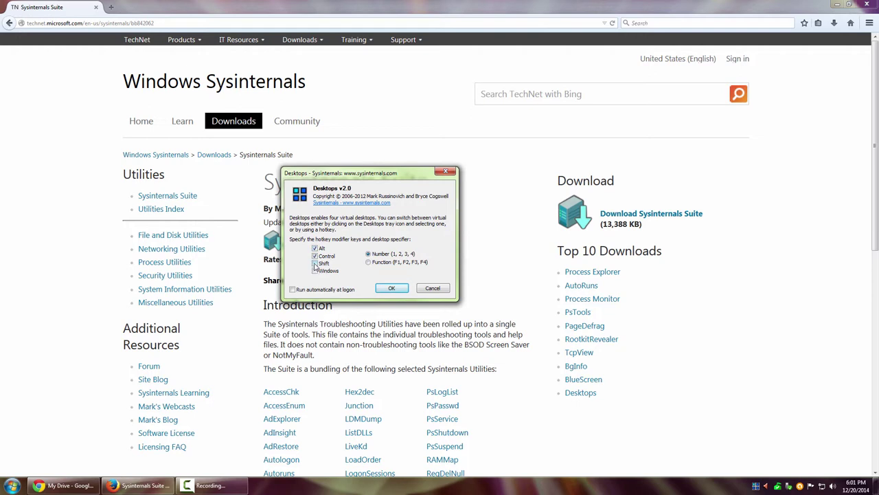
left_click(315, 256)
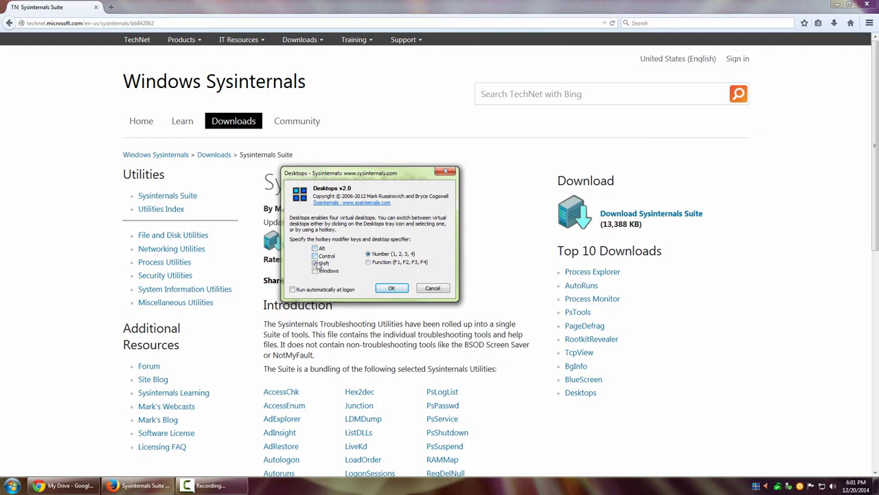
left_click(315, 271)
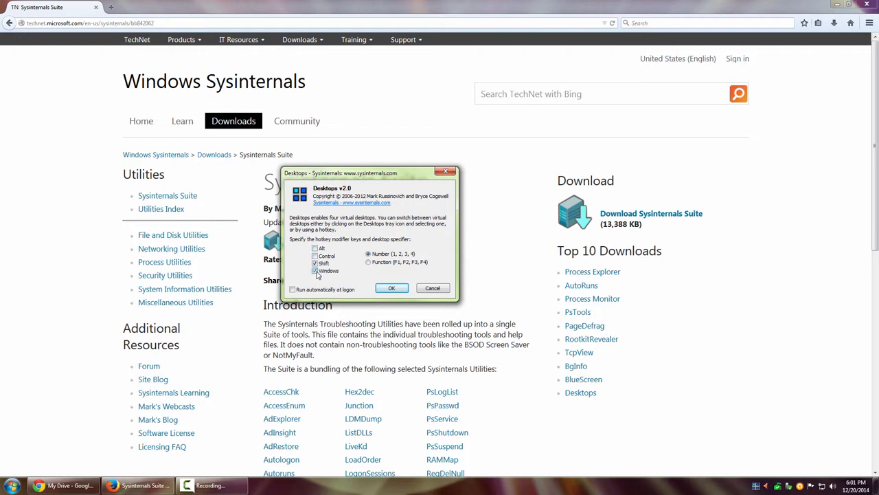
left_click(315, 263)
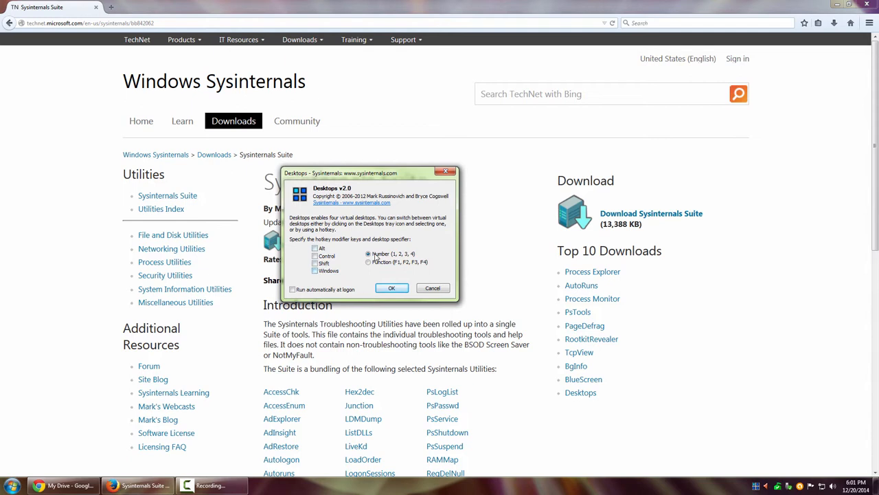
Step: Try function-key and number-key desktop switching, toggle Run automatically at logon, then click OK
left_click(369, 262)
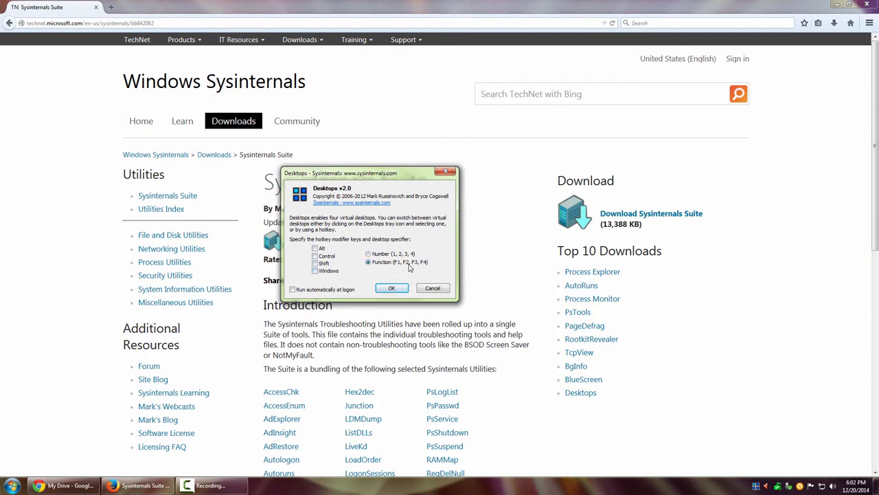
left_click(369, 253)
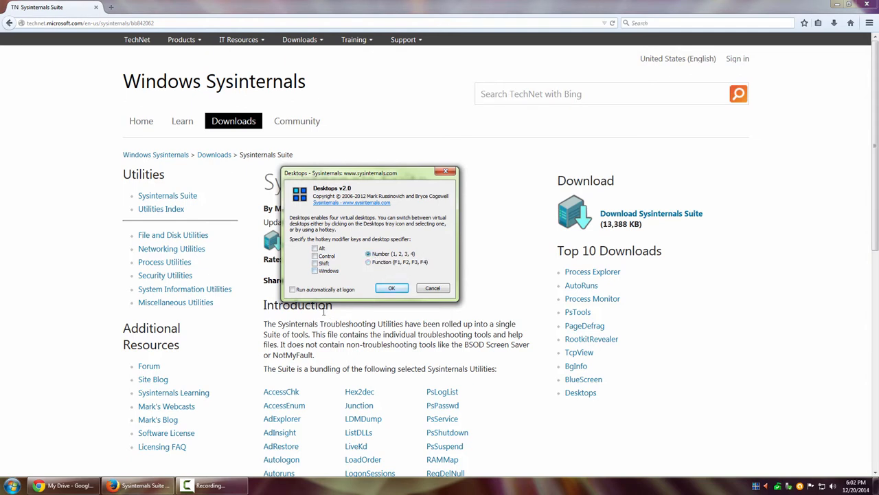
left_click(292, 288)
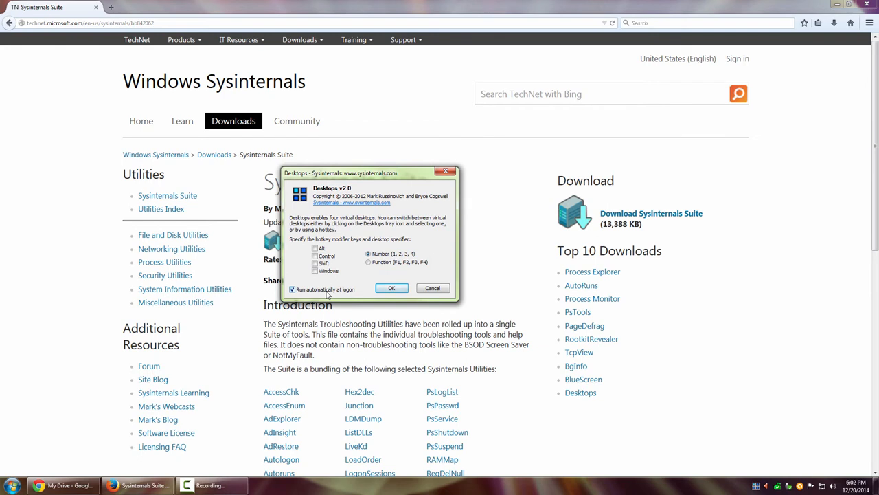
left_click(292, 288)
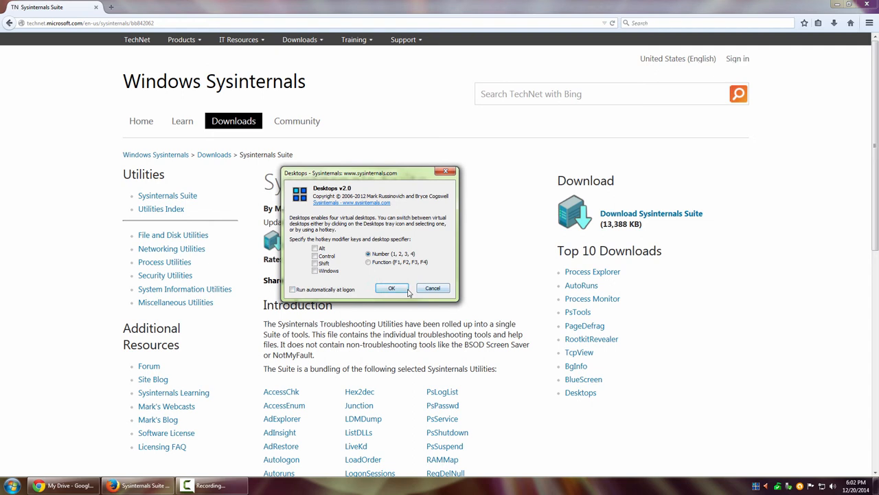
left_click(391, 288)
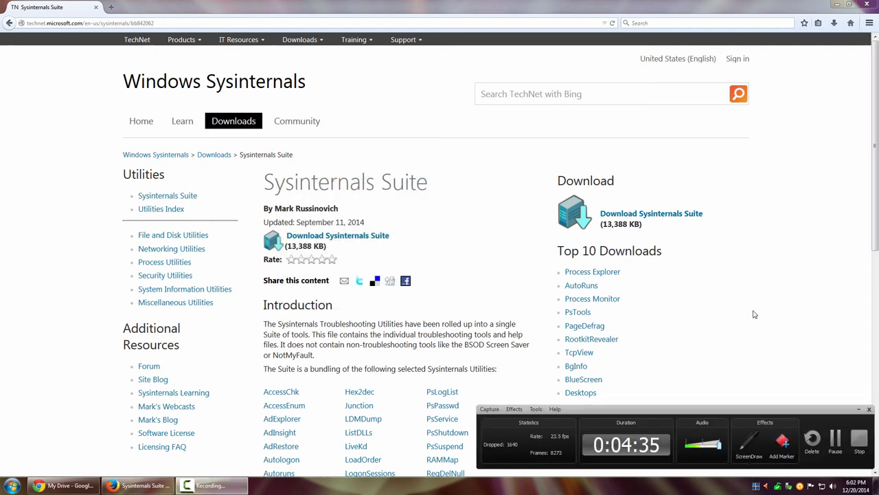
mouse_move(506, 331)
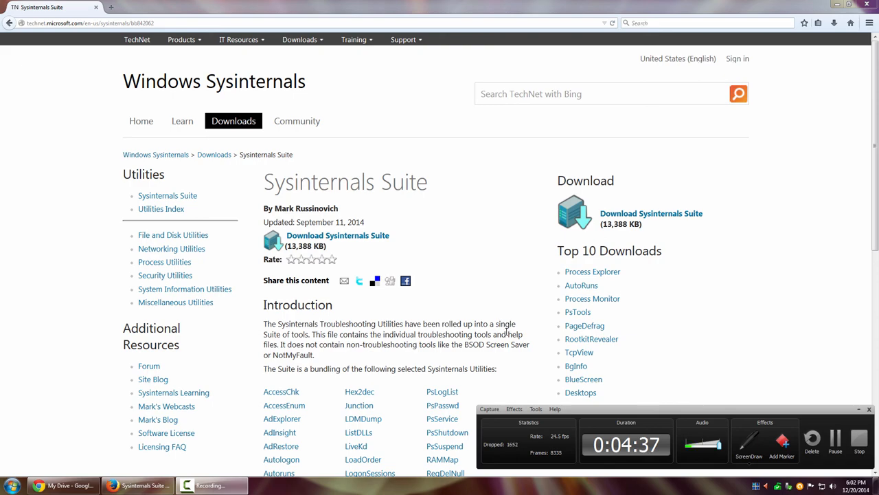